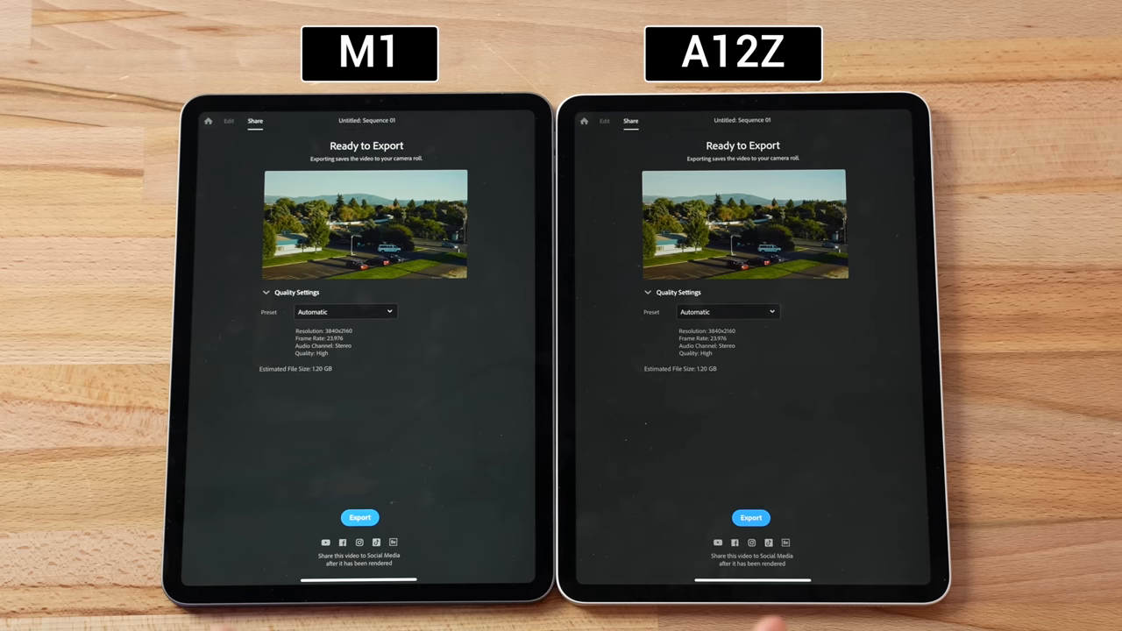
click(751, 517)
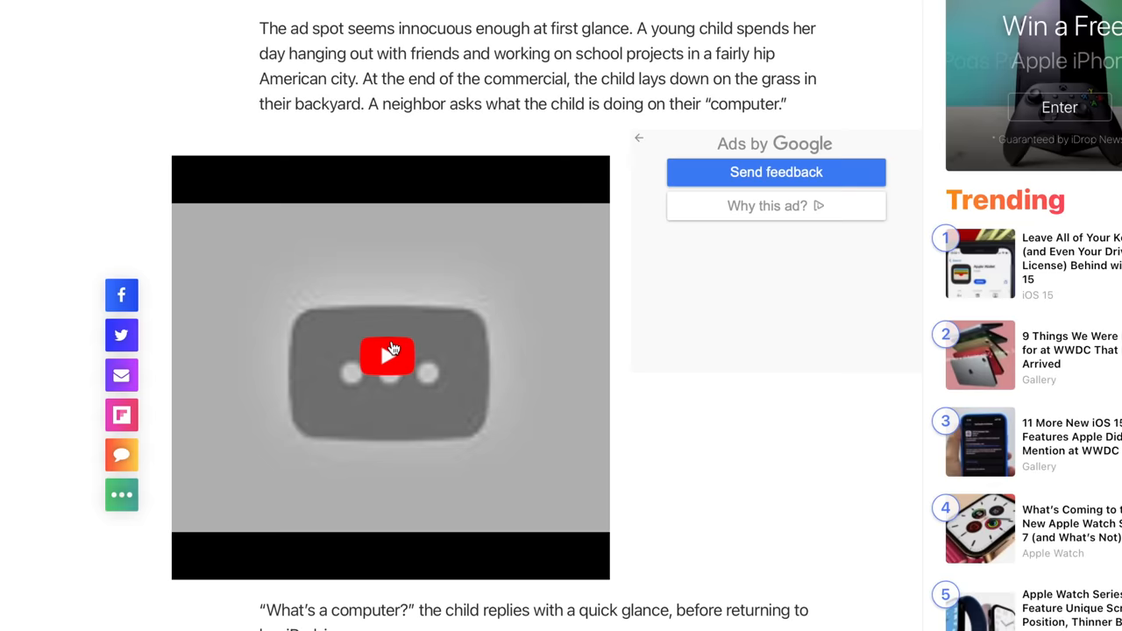
click(387, 356)
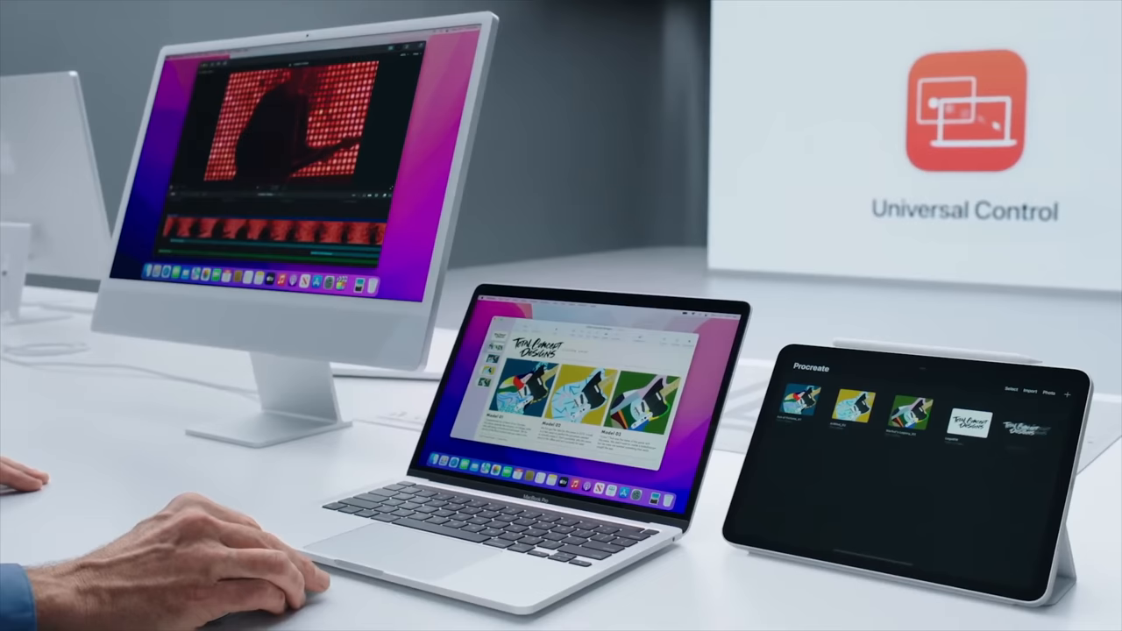